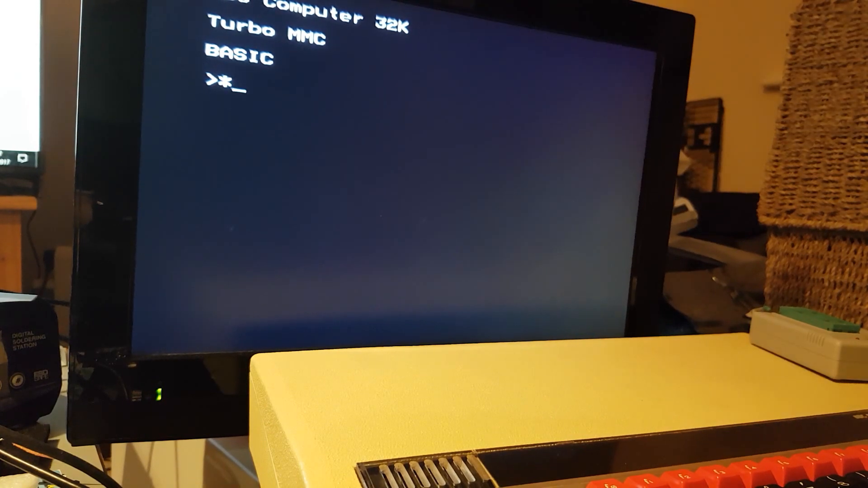
Step: Show the *HELP and *HELP DUTILS listings, then run *DCAT to count the disks found
{"action": "type", "text": "HELP"}
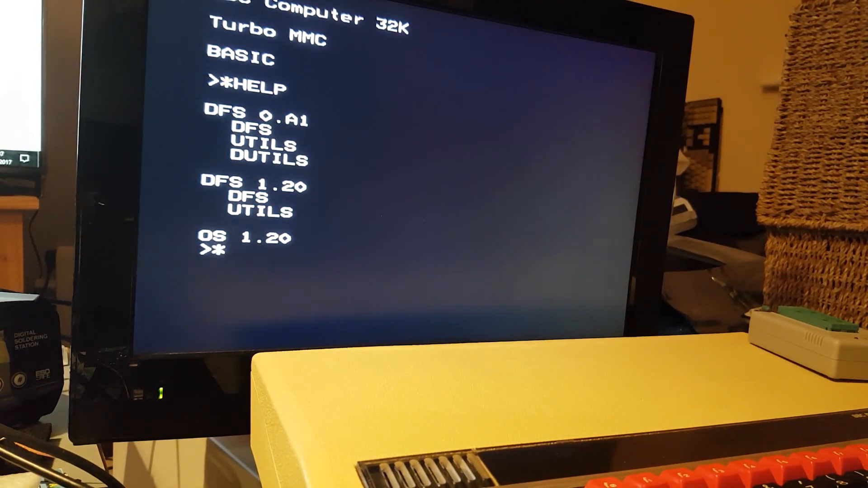
{"action": "type", "text": "HELP"}
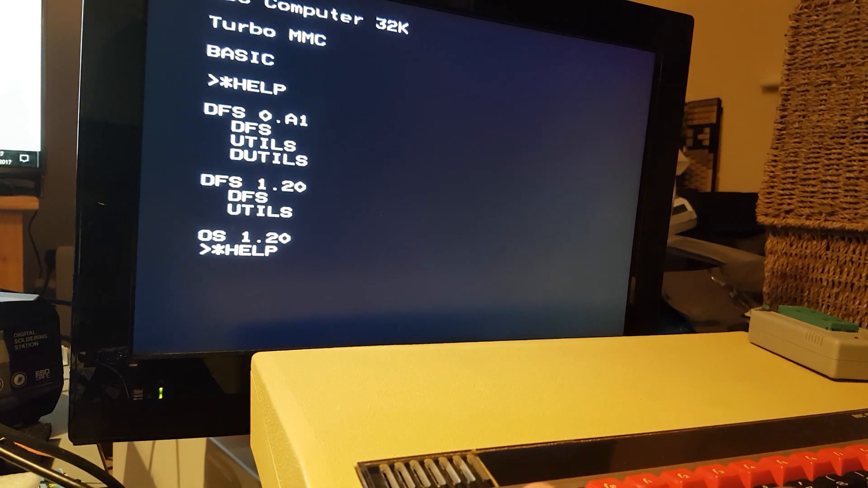
{"action": "type", "text": "DUTILS"}
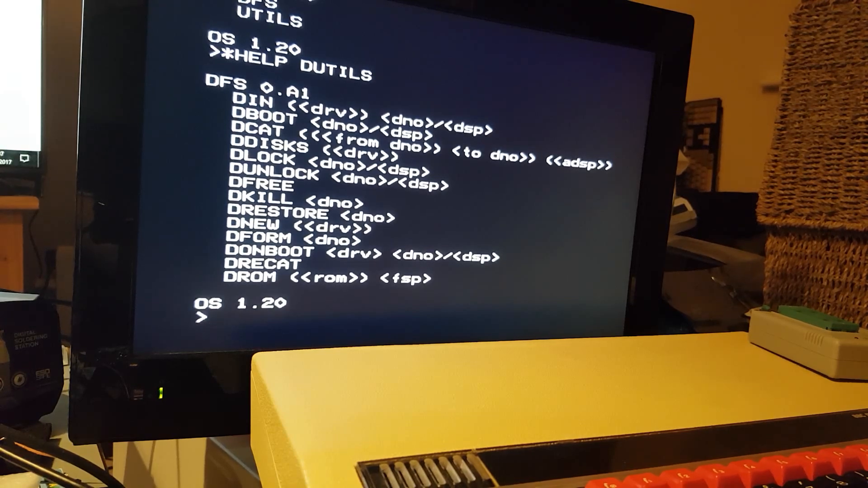
{"action": "type", "text": "*DCA"}
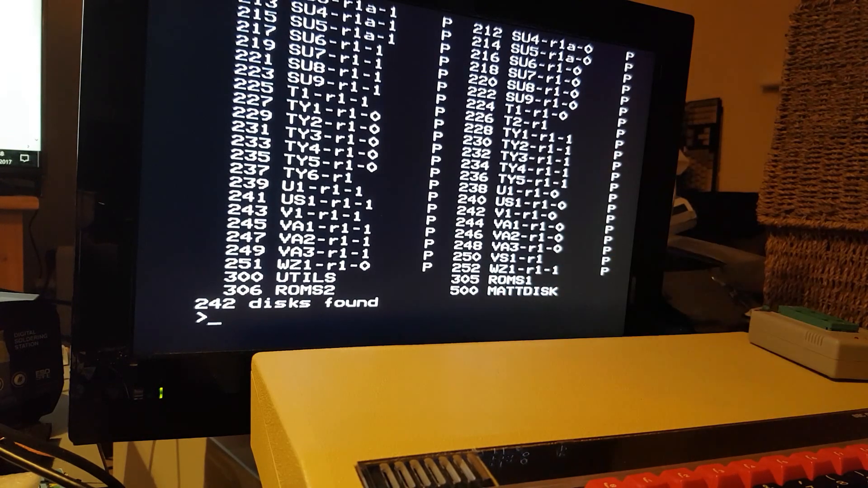
Step: Mount MATTDISK with *DIN 500, catalogue it with *CAT, then clear the screen
{"action": "type", "text": "*D"}
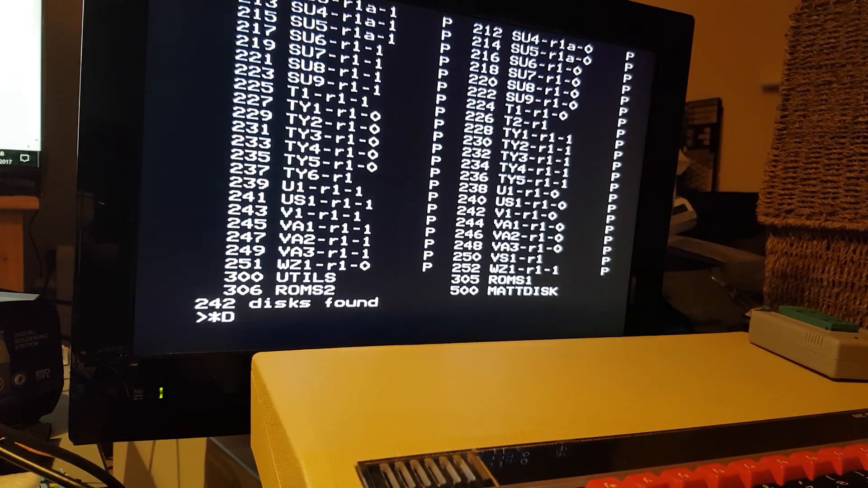
{"action": "type", "text": "IN 500"}
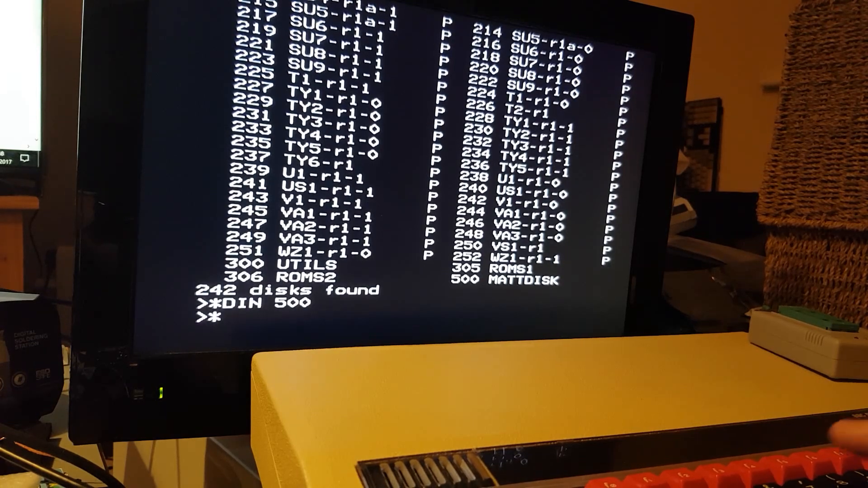
{"action": "type", "text": "*CAT"}
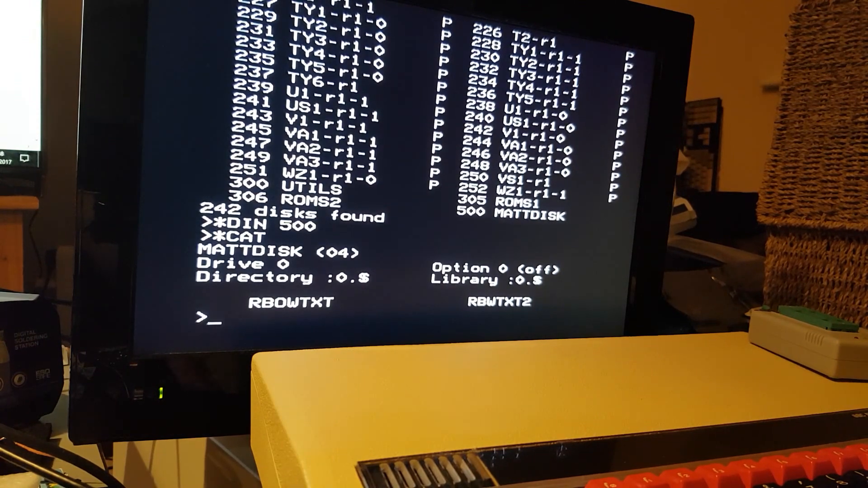
{"action": "type", "text": "CL"}
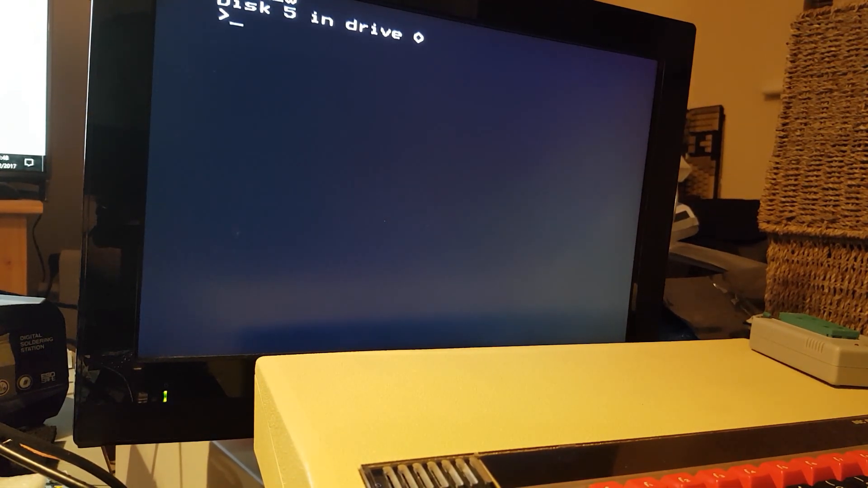
Step: Mount disk 501, format it with *DFORM 501, and confirm it with *DCAT
{"action": "type", "text": "*"}
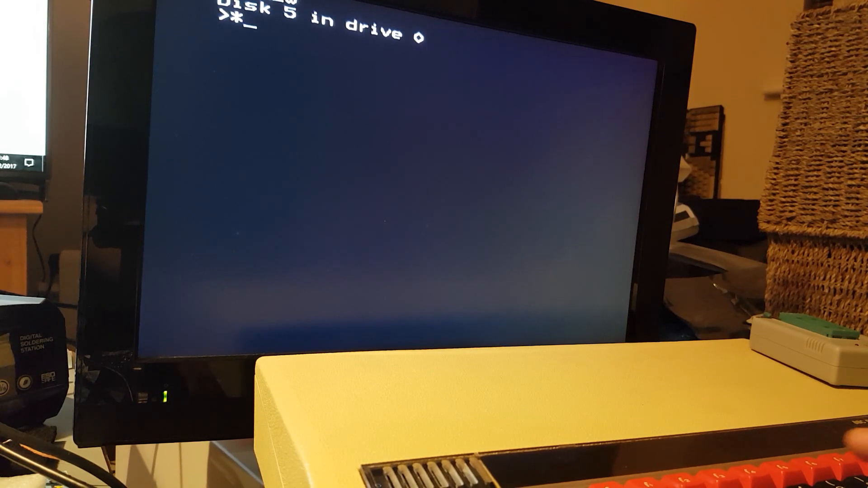
{"action": "type", "text": "DIN"}
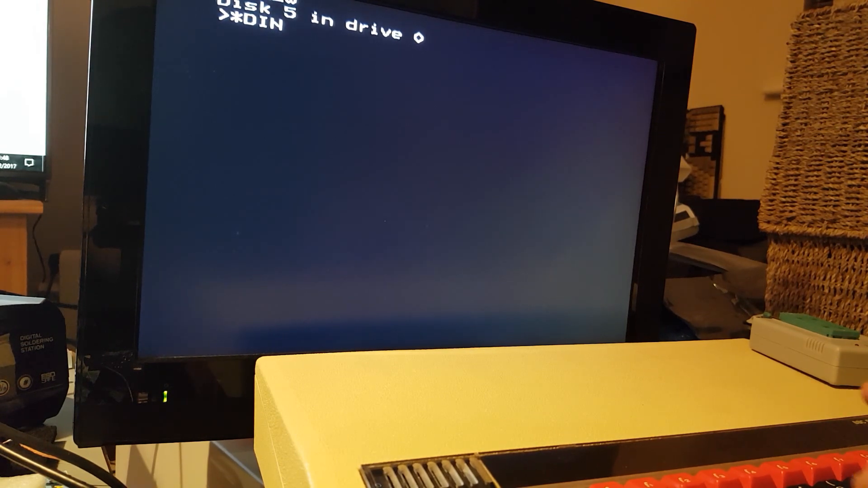
{"action": "type", "text": "501"}
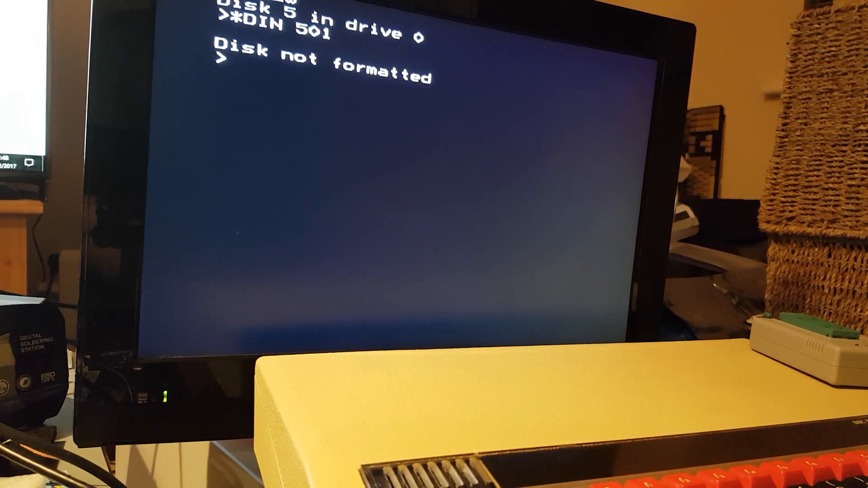
{"action": "type", "text": "DF"}
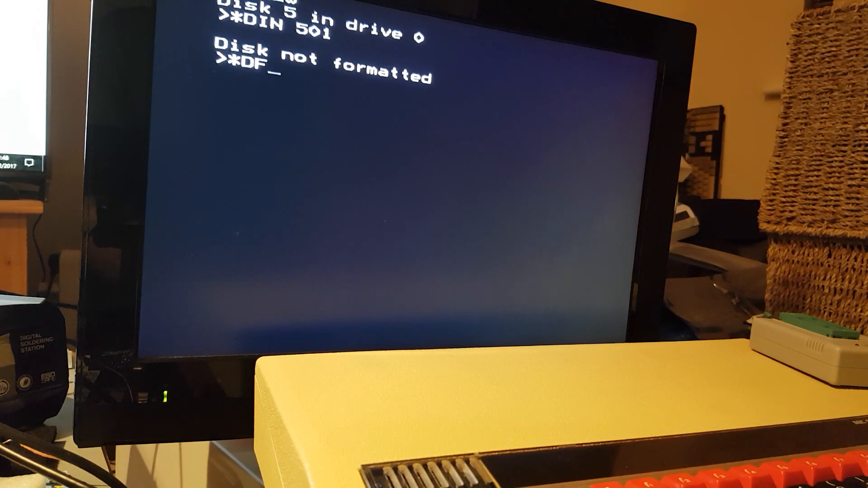
{"action": "type", "text": "ORM 501"}
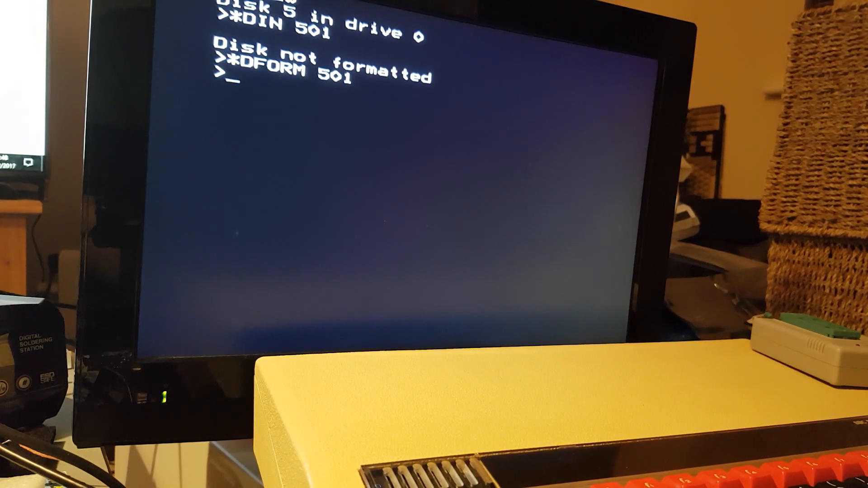
{"action": "type", "text": "DCAT"}
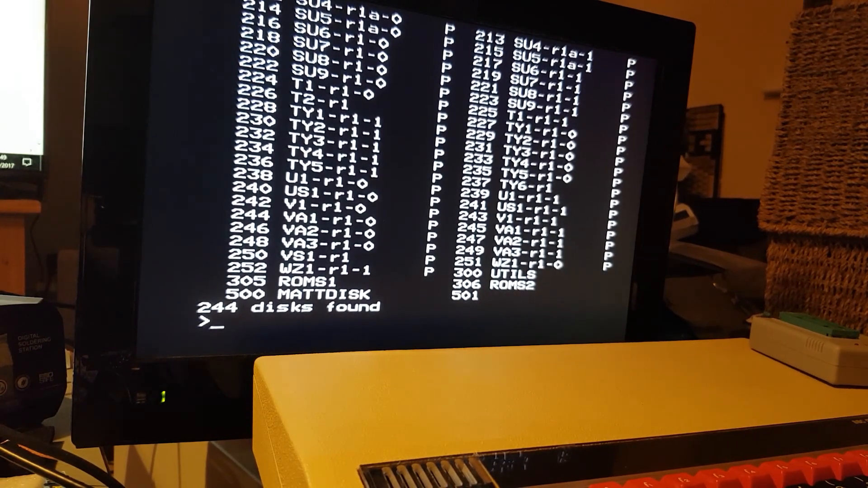
Step: Mount disk 501 and title it MATT2 with *TITLE
{"action": "type", "text": "*T"}
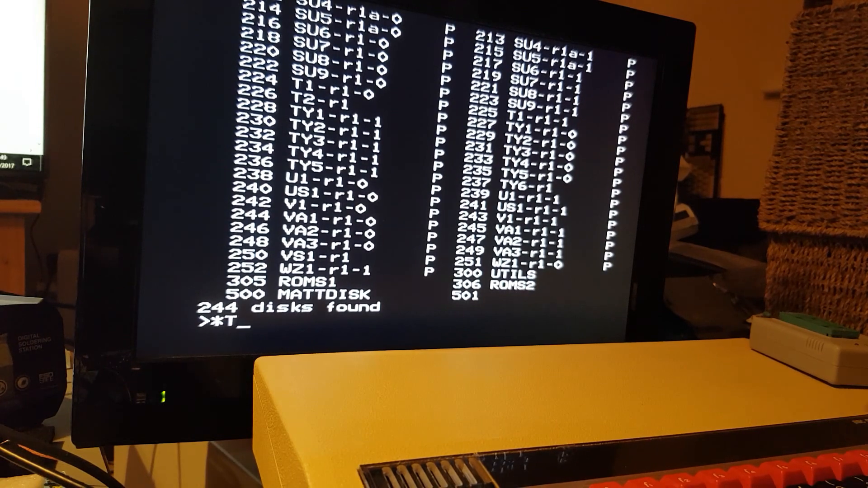
{"action": "type", "text": "ITLE"}
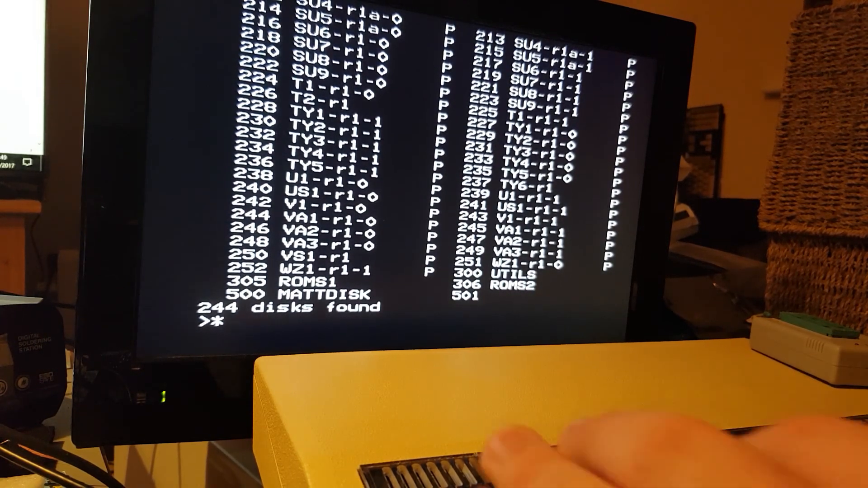
{"action": "type", "text": "DIN 501"}
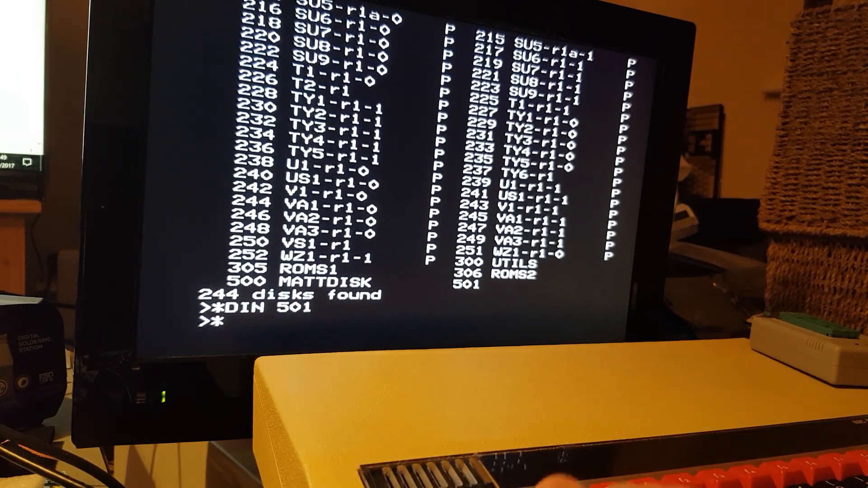
{"action": "type", "text": "TITLE"}
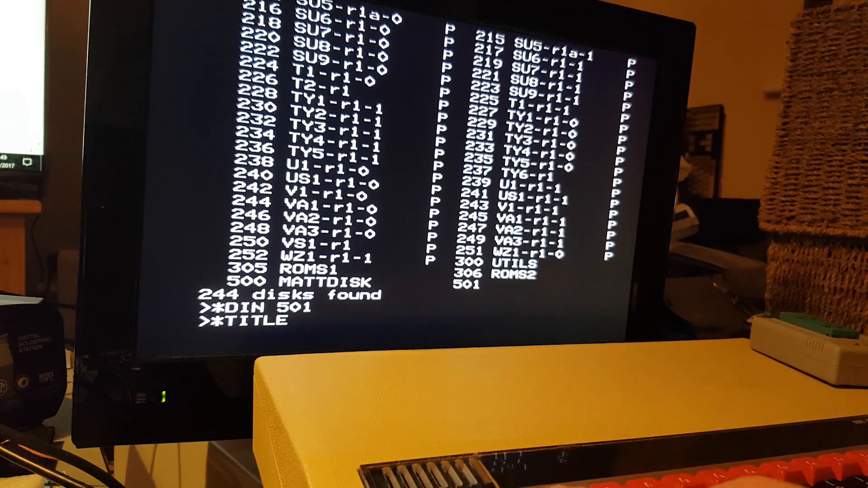
{"action": "type", "text": "MATT2"}
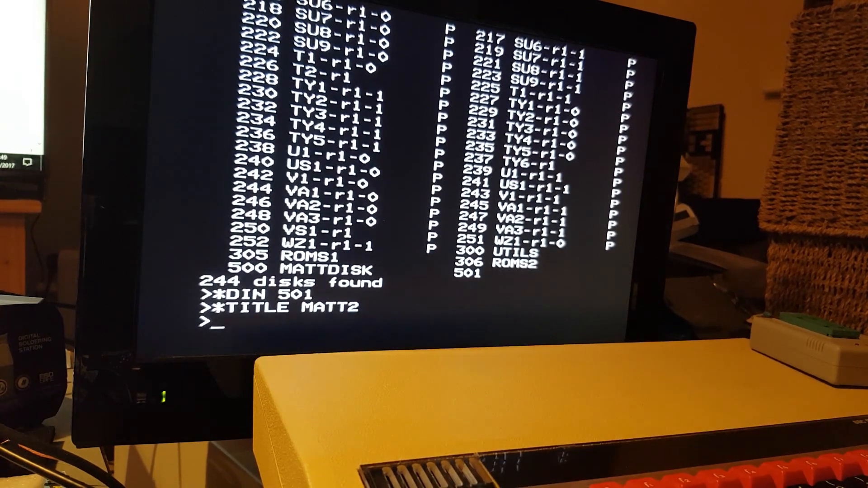
Step: Catalogue disks 500 to 510 with *DCAT, showing MATTDISK and MATT2
{"action": "type", "text": "DCA"}
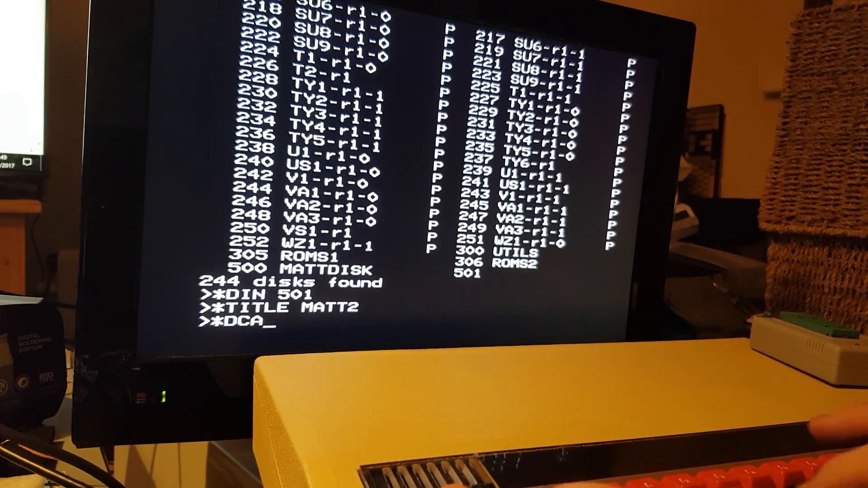
{"action": "type", "text": "T 500 510"}
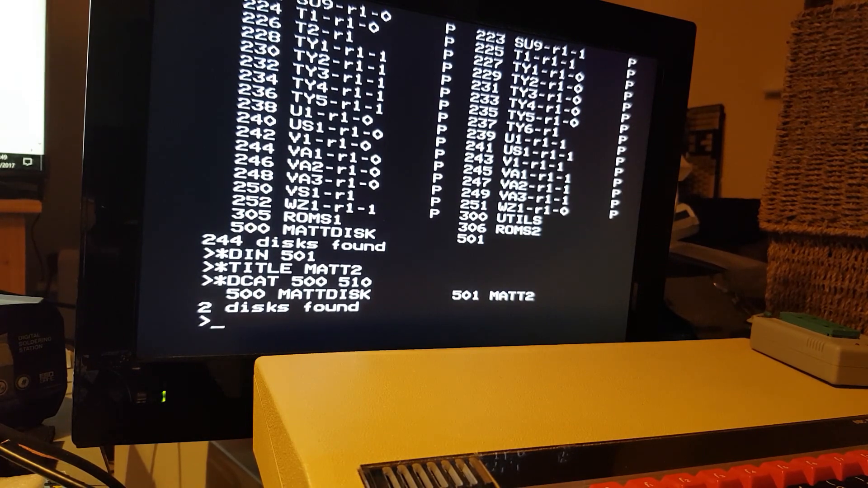
Step: Enable dangerous commands, delete disk 501 with *DKILL, and re-catalogue 500–510
{"action": "type", "text": "*DIN 501"}
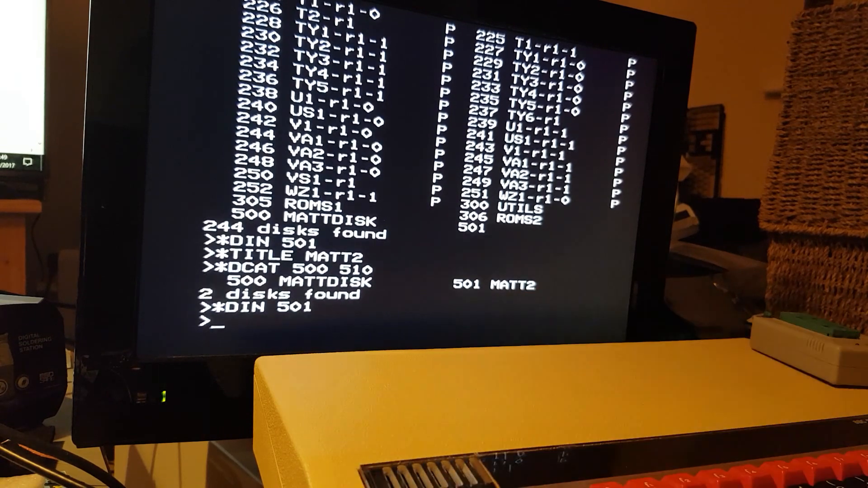
{"action": "type", "text": "*"}
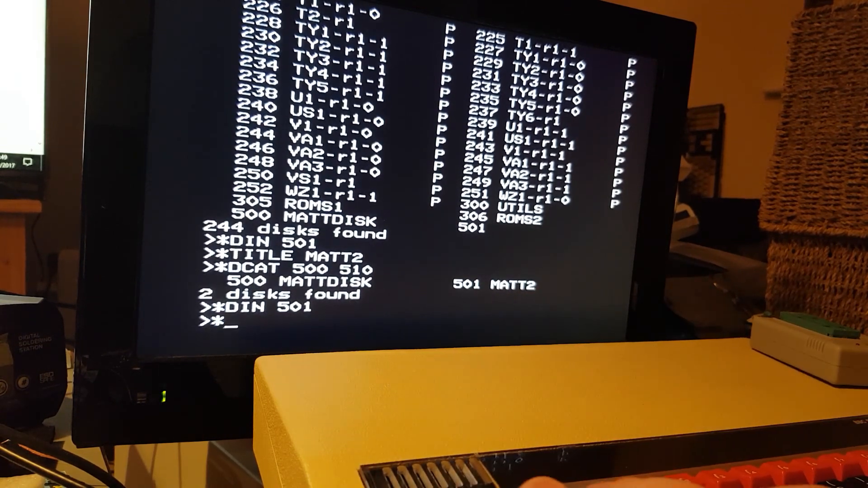
{"action": "type", "text": "ENABE"}
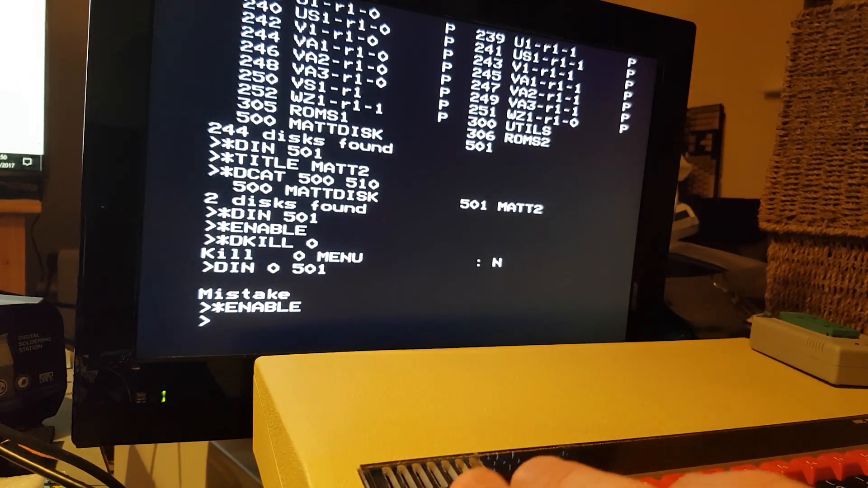
{"action": "type", "text": "*DKILL 501"}
{"action": "type", "text": "DCAT 500"}
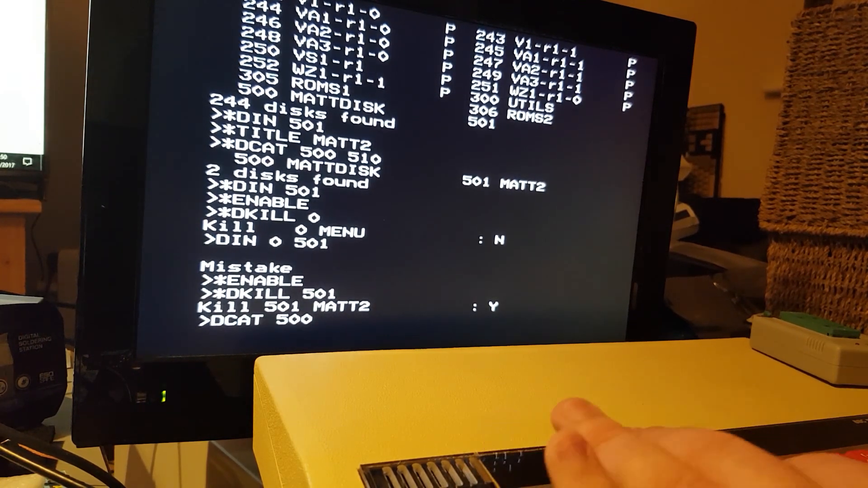
{"action": "key", "text": "BackSpace"}
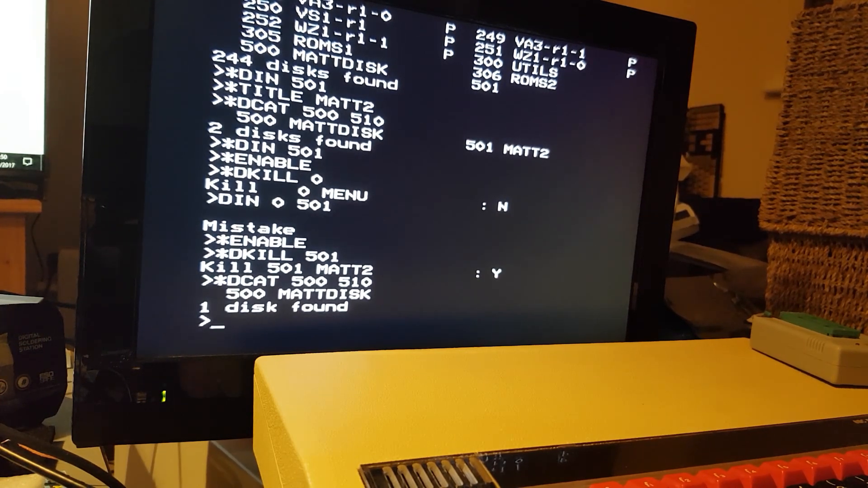
Step: Mount disk 0, catalogue it, and run its boot file with *EXEC !BOOT
{"action": "type", "text": "*D"}
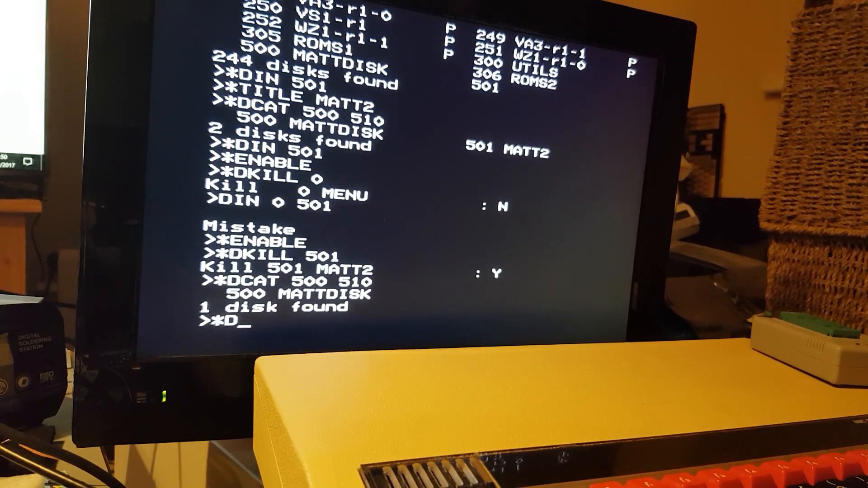
{"action": "type", "text": "IN 0"}
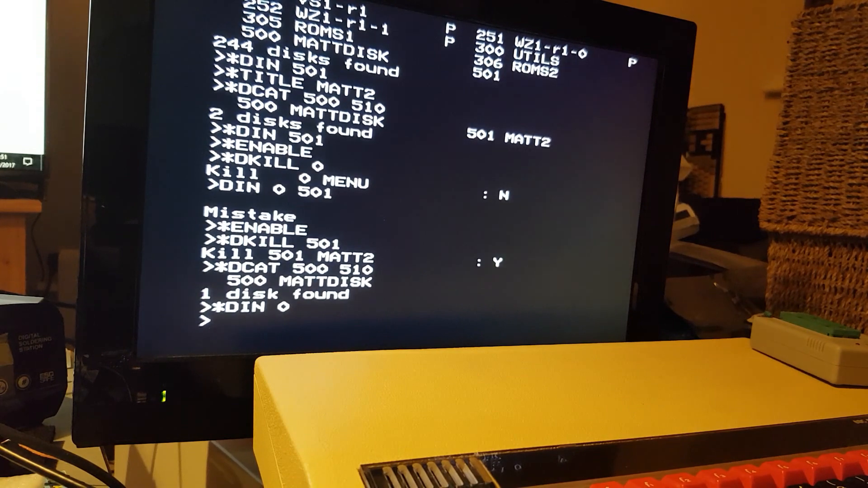
{"action": "type", "text": "CAT"}
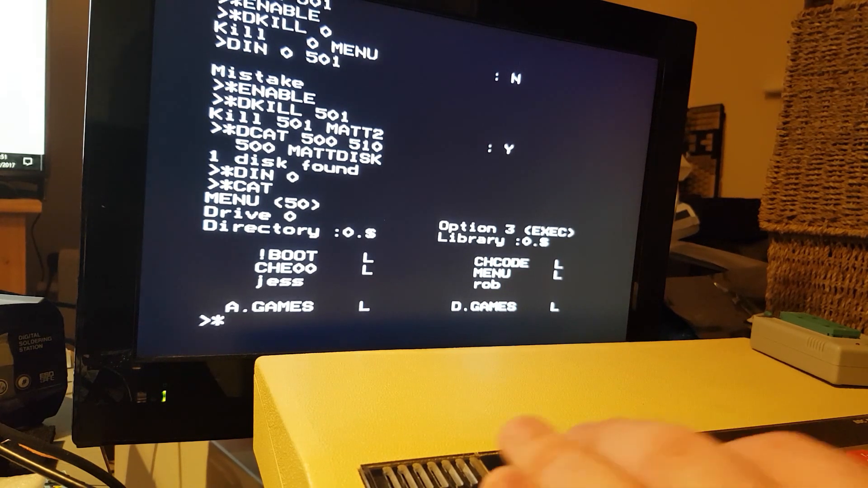
{"action": "type", "text": "EXW"}
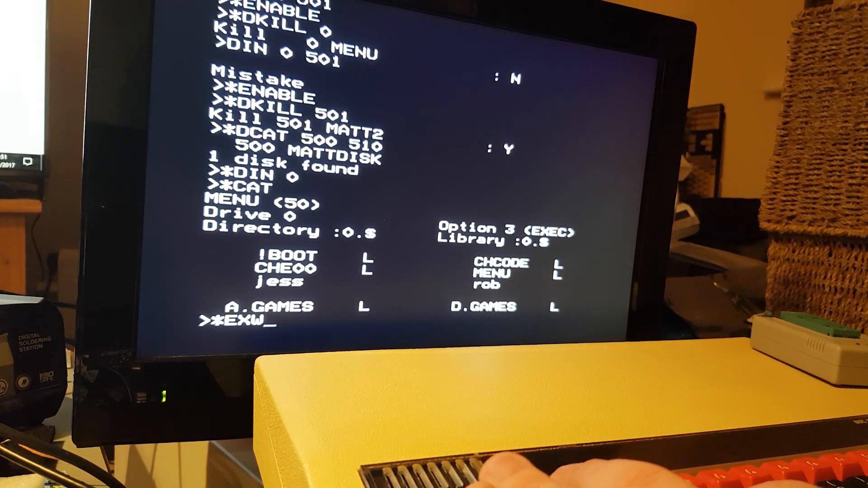
{"action": "type", "text": "EC"}
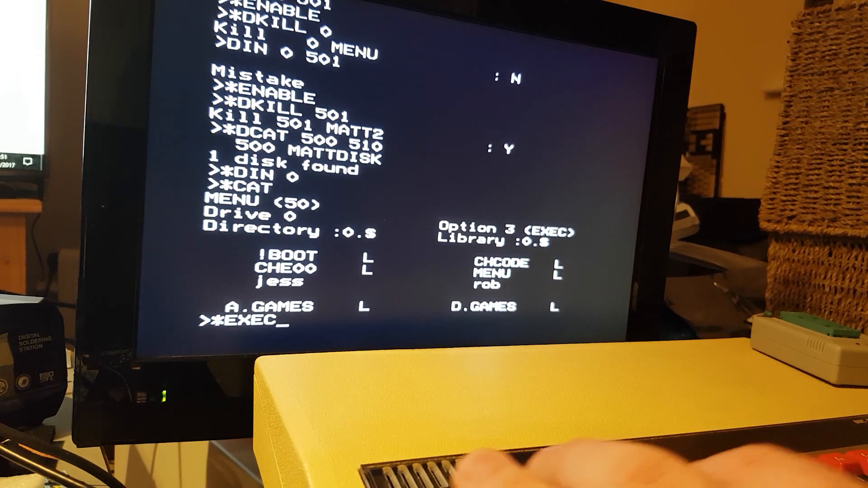
{"action": "type", "text": "!BOO"}
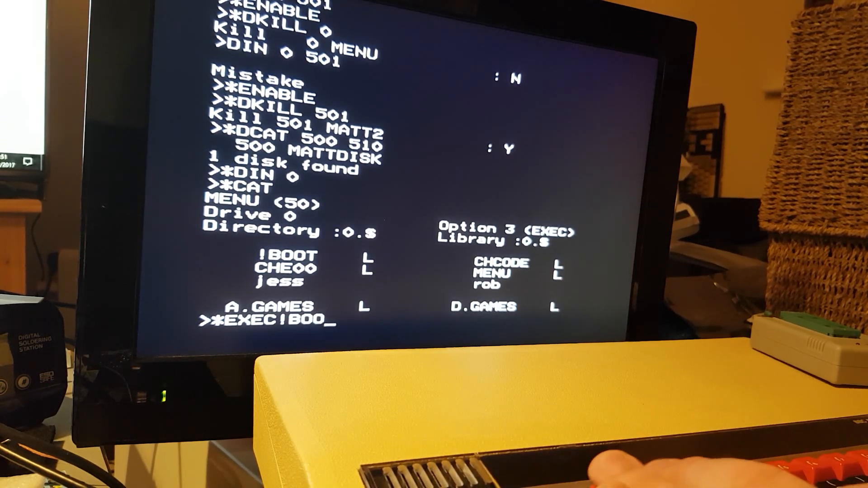
{"action": "key", "text": "Return"}
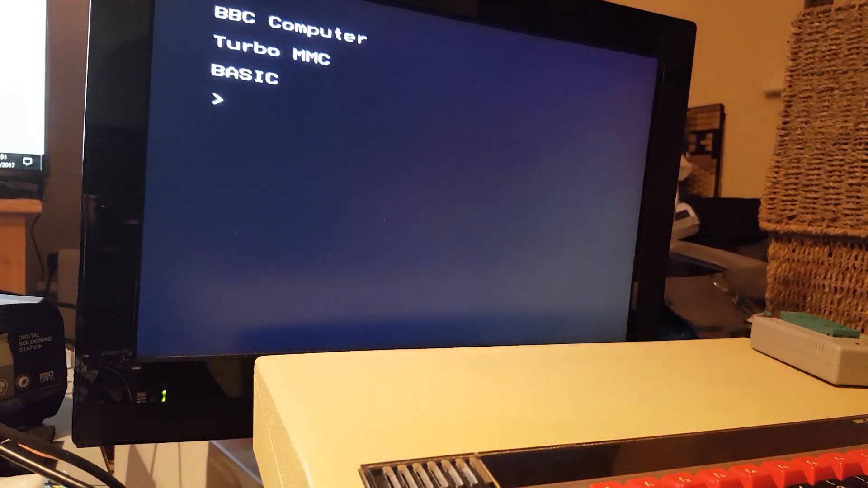
Step: After the reset, remount the MENU disk in drive 0 and catalogue it again
{"action": "type", "text": "*DIN"}
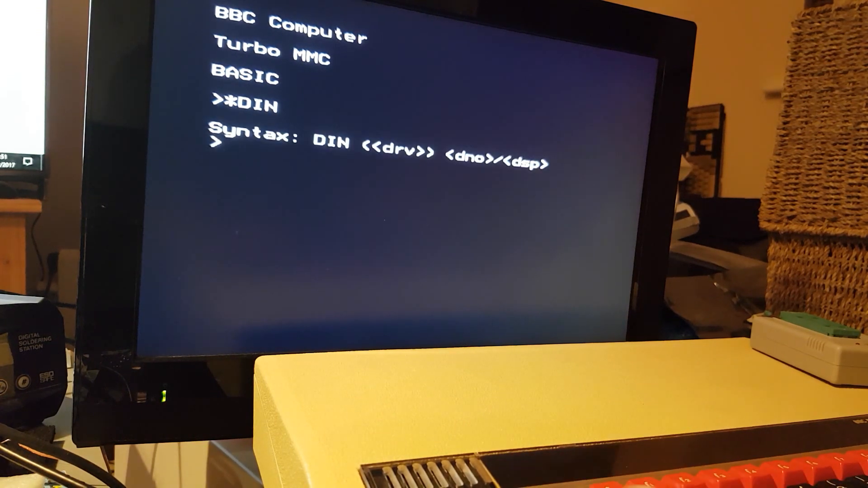
{"action": "type", "text": "*D"}
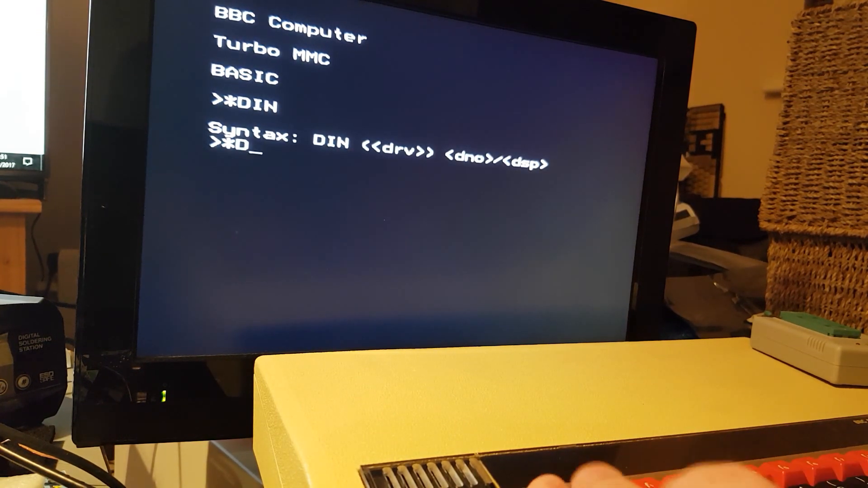
{"action": "type", "text": "IN 0"}
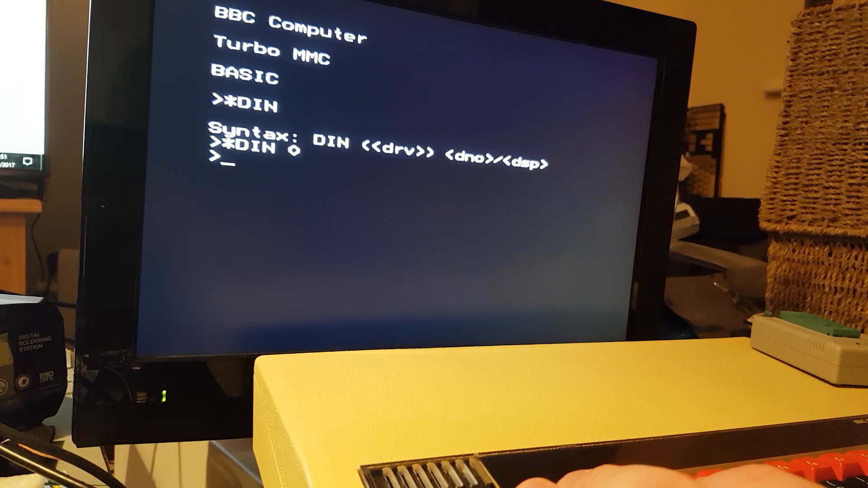
{"action": "type", "text": "*"}
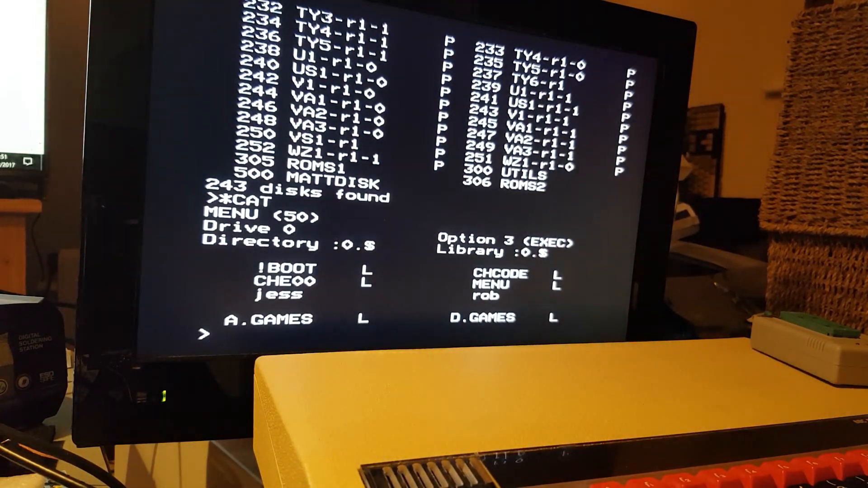
Step: Launch *MENU, choose Acornsoft Snapper, and start the game from its instructions screen
{"action": "type", "text": "*ME"}
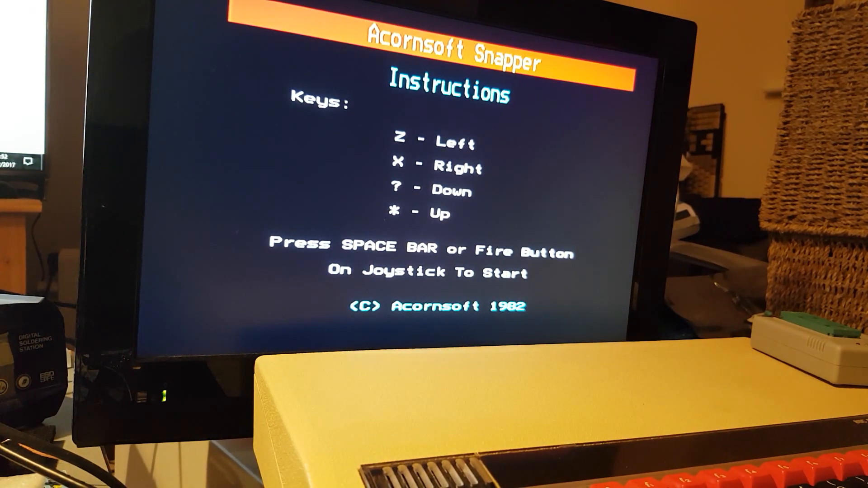
{"action": "key", "text": "space"}
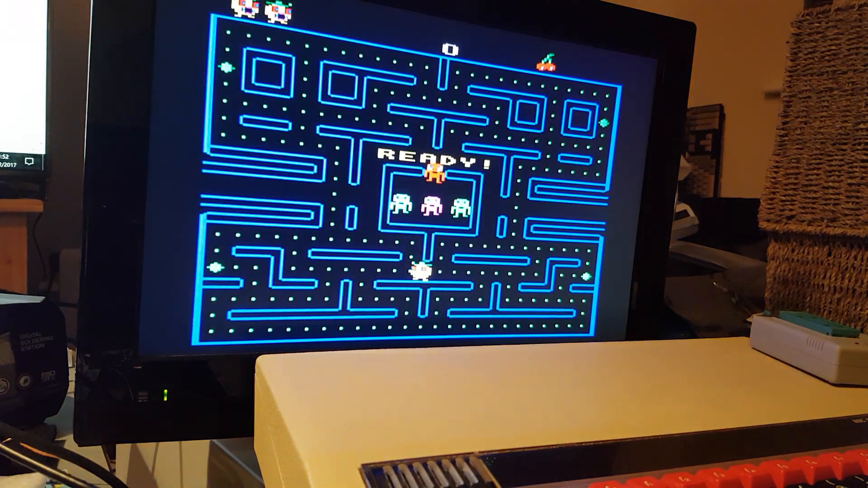